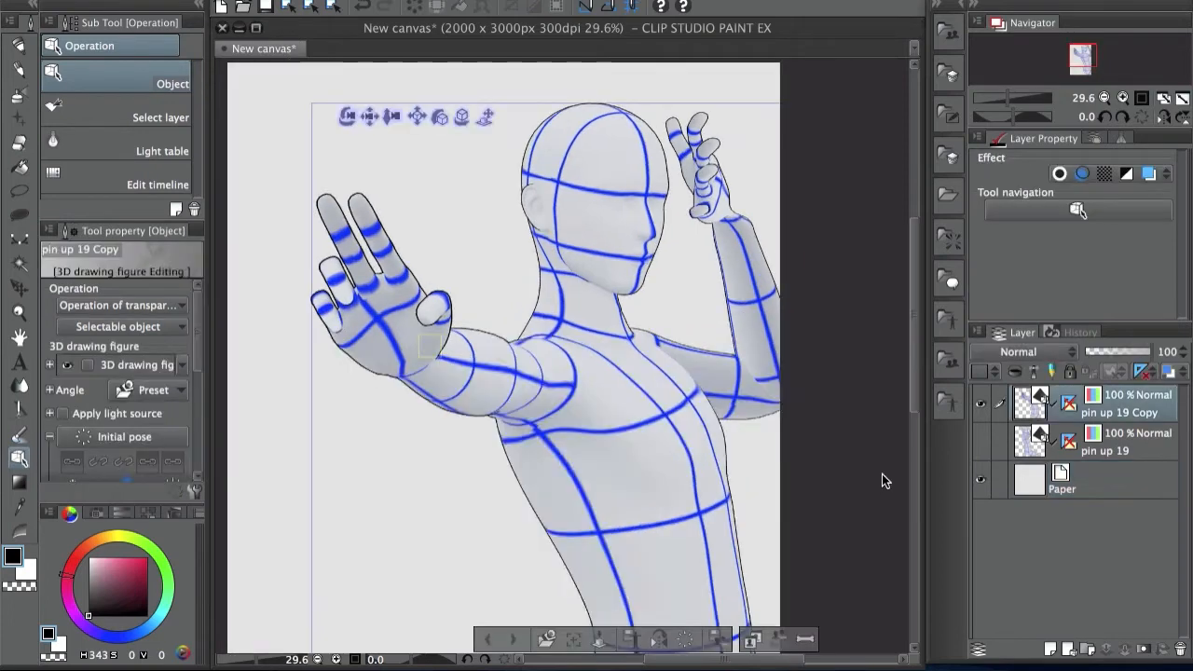
mouse_move(885, 366)
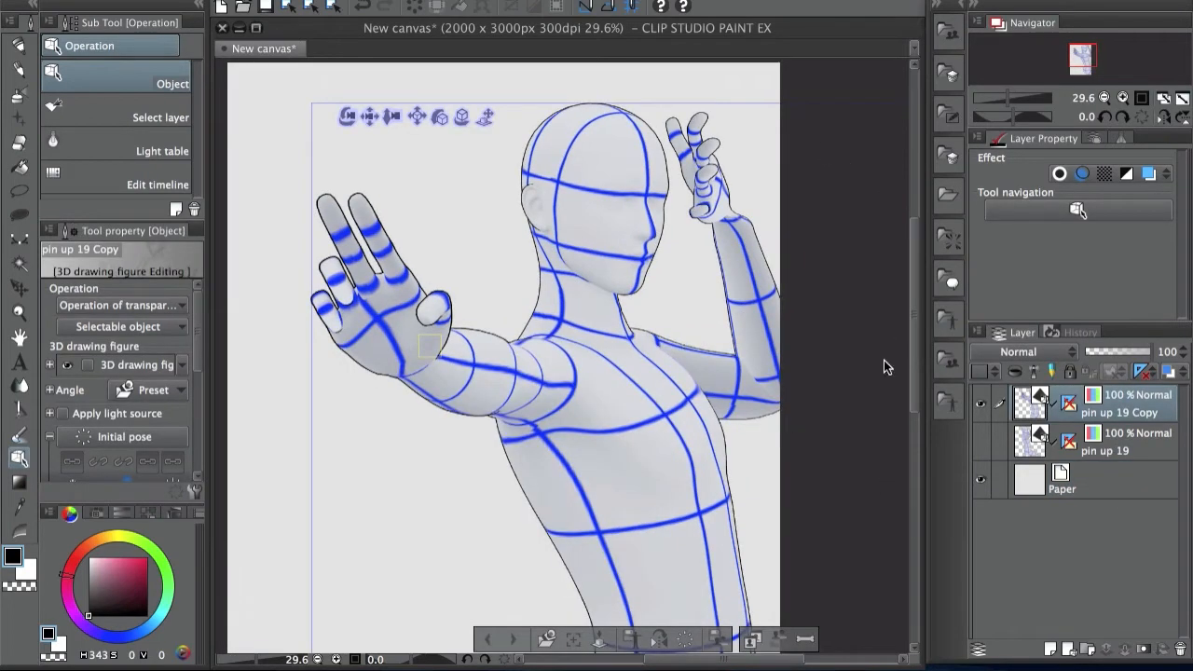
mouse_move(363, 360)
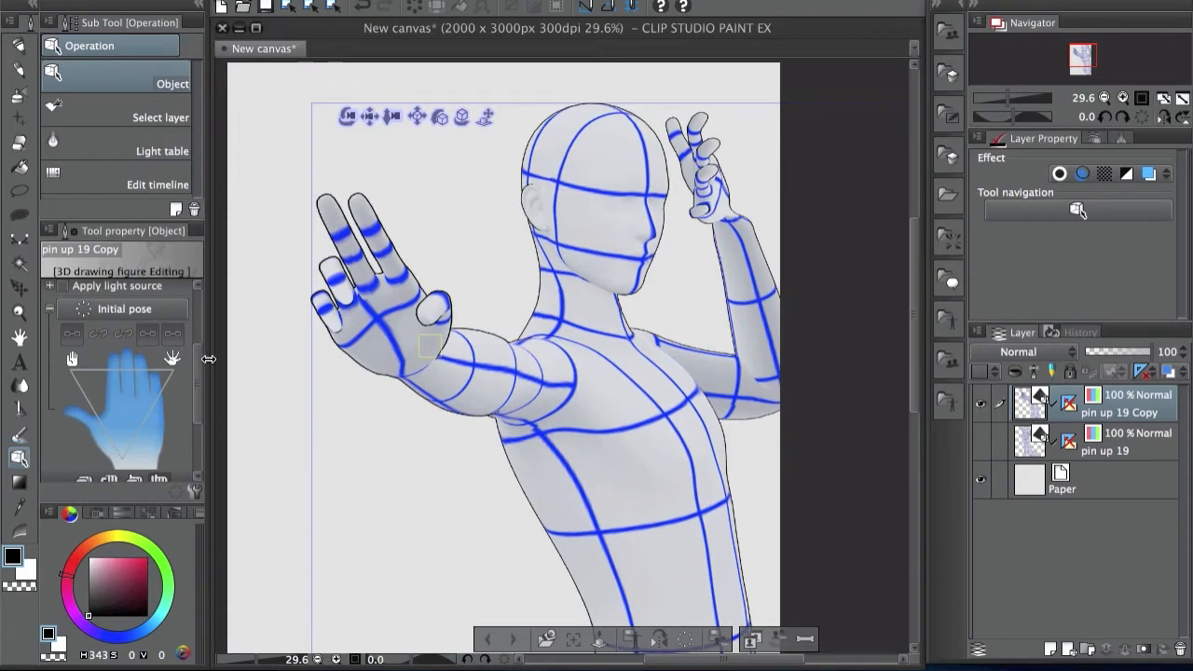
- Scroll Tool property to the hand controller to straighten the copy's front-hand fingers
scroll(down, 3)
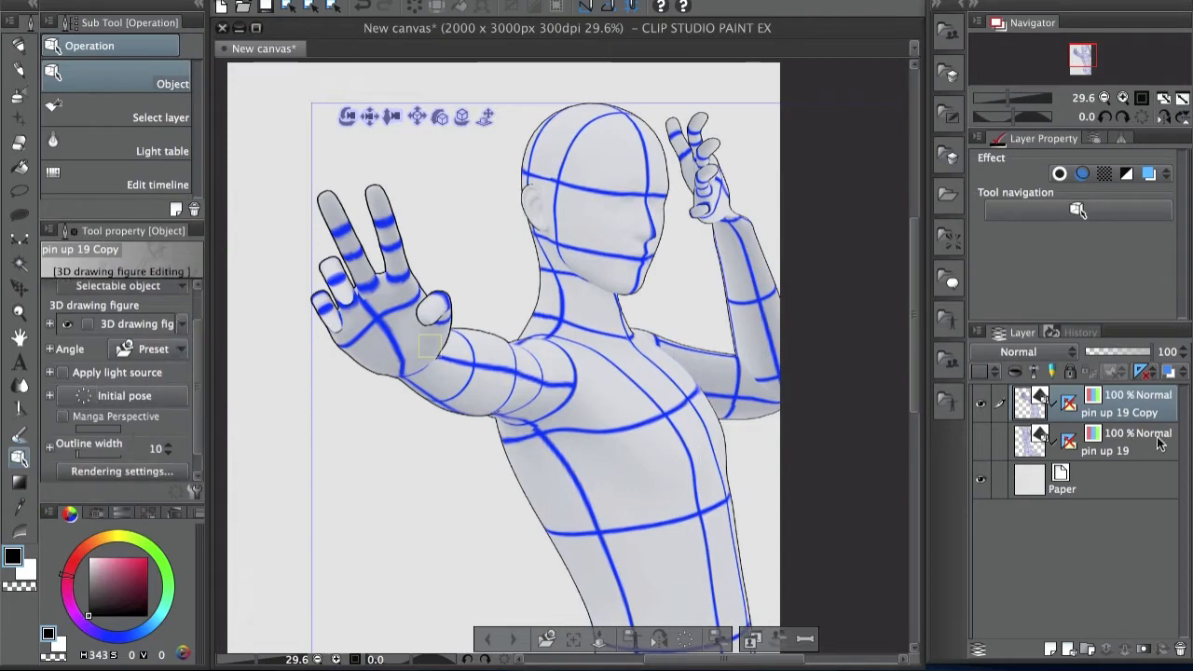
- Switch to the pin up 19 layer, select its figure, and reach the hand controller
click(1118, 411)
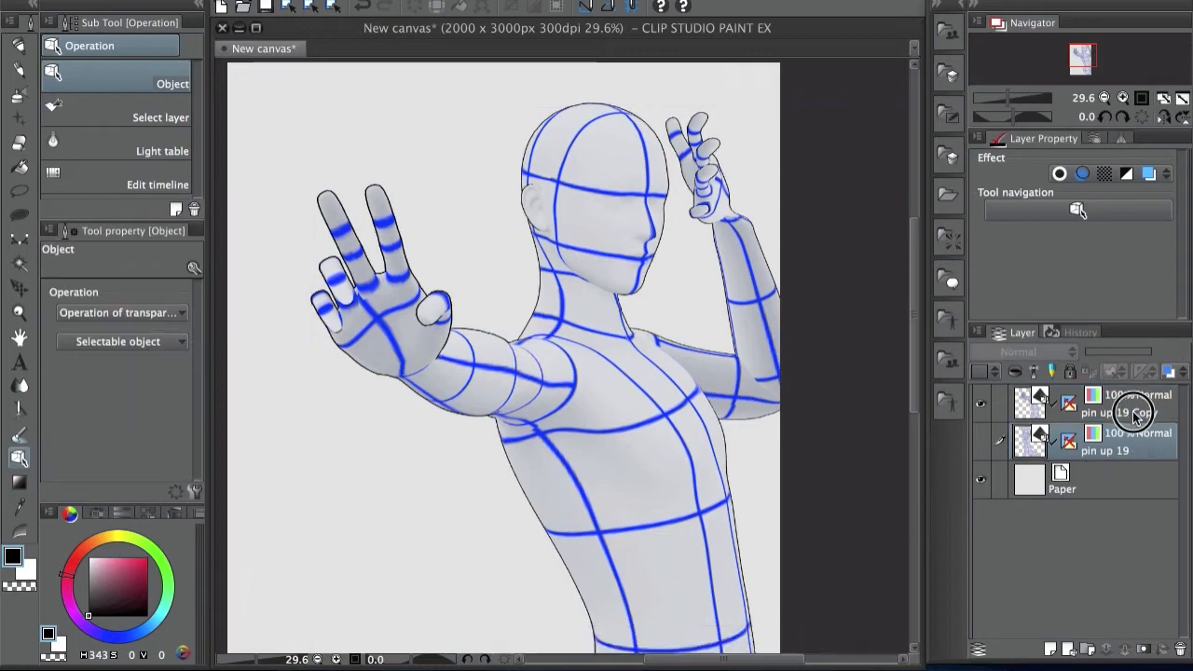
click(1133, 412)
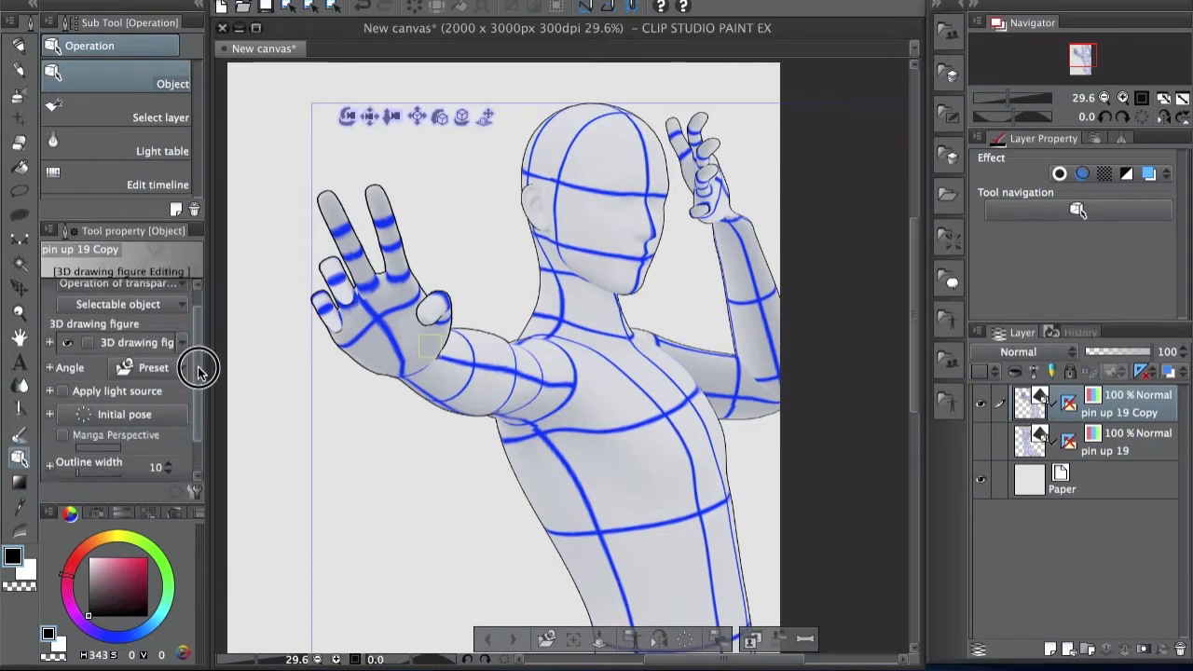
scroll(down, 3)
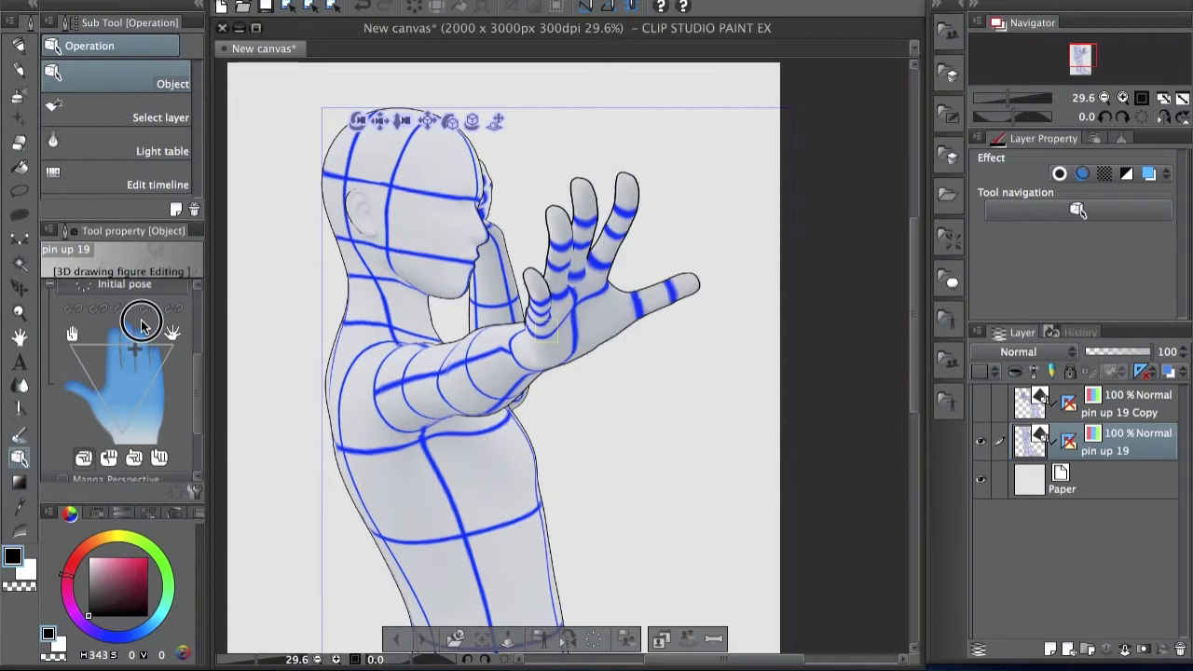
- Drag across the hand controller triangle to curl pin up 19's fingers into a grip
drag(141, 322, 180, 377)
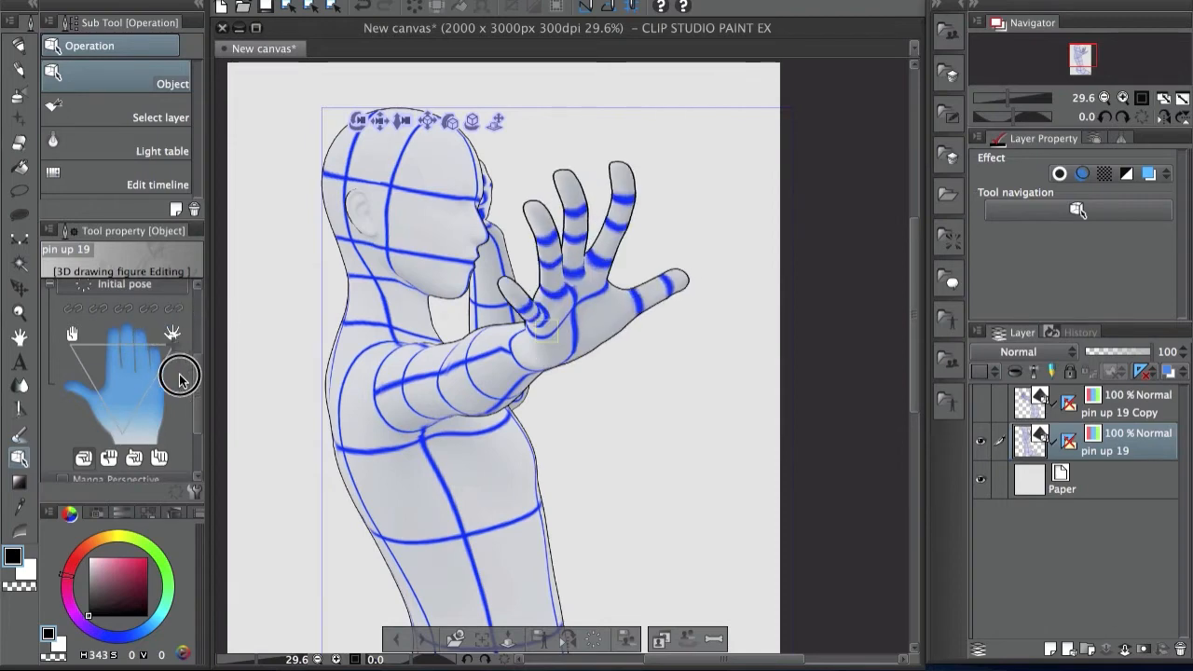
drag(180, 378, 144, 386)
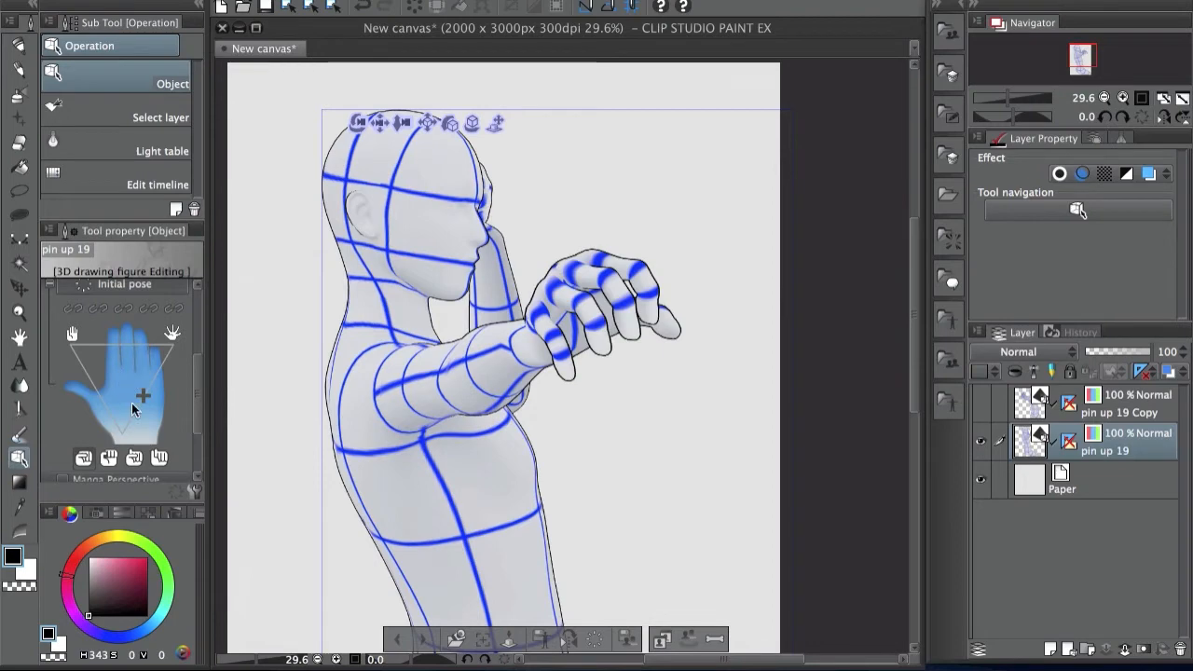
mouse_move(188, 438)
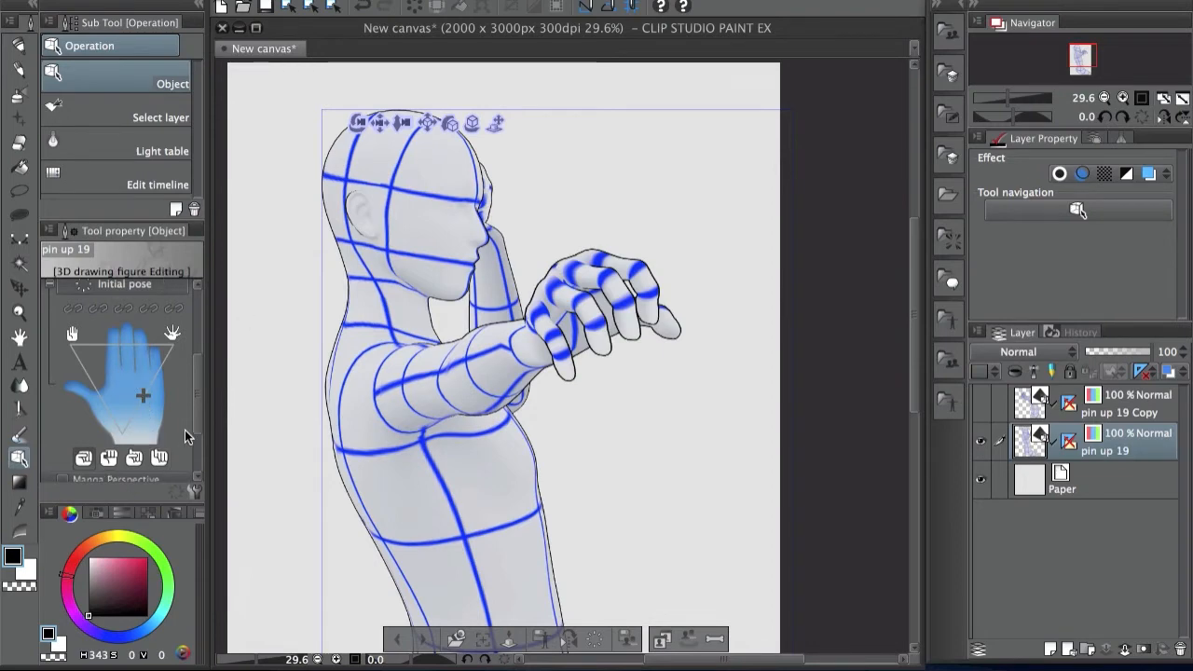
mouse_move(82, 347)
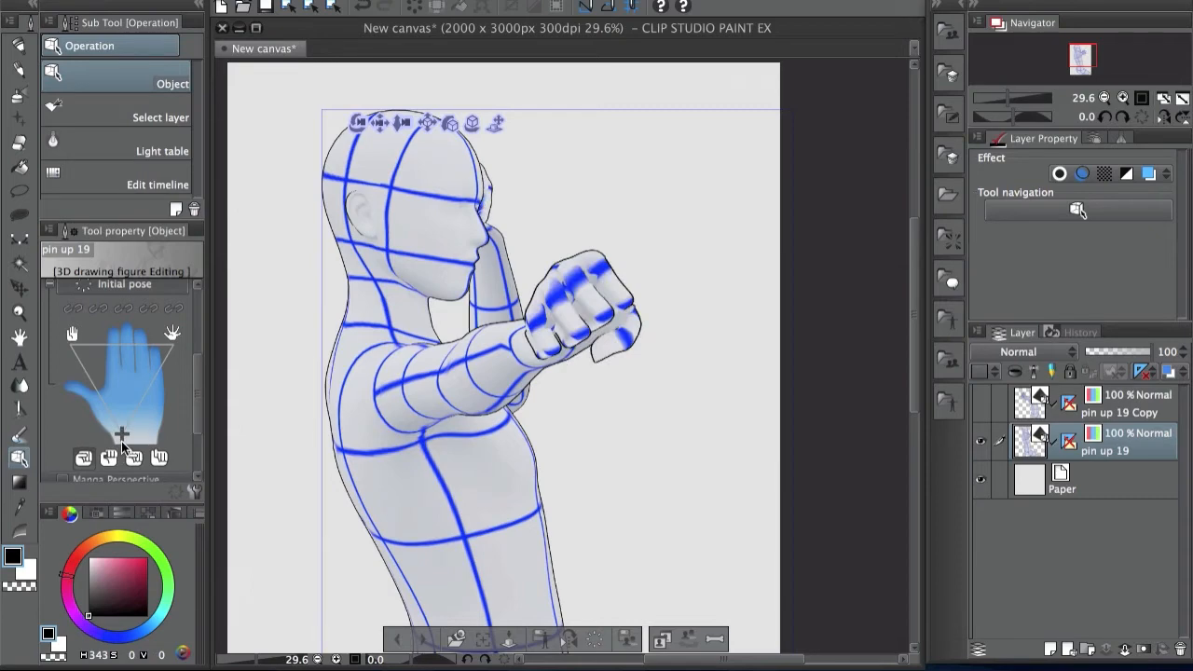
mouse_move(130, 363)
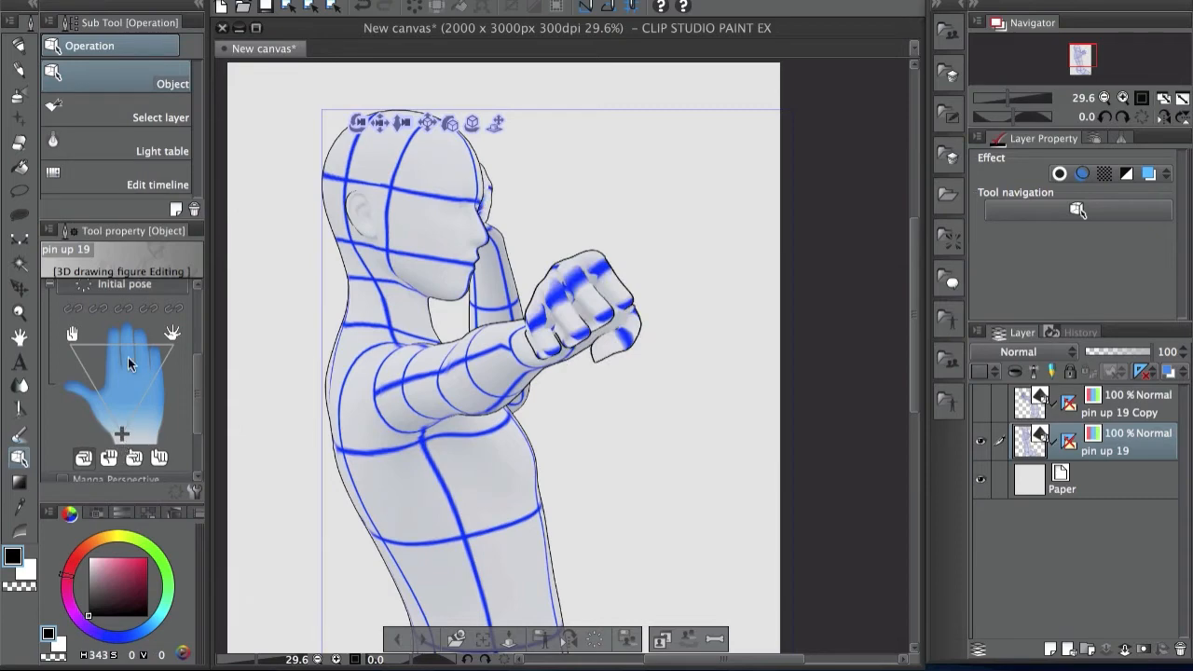
- Apply the preset pointing hand pose, then the preset fist pose
click(112, 368)
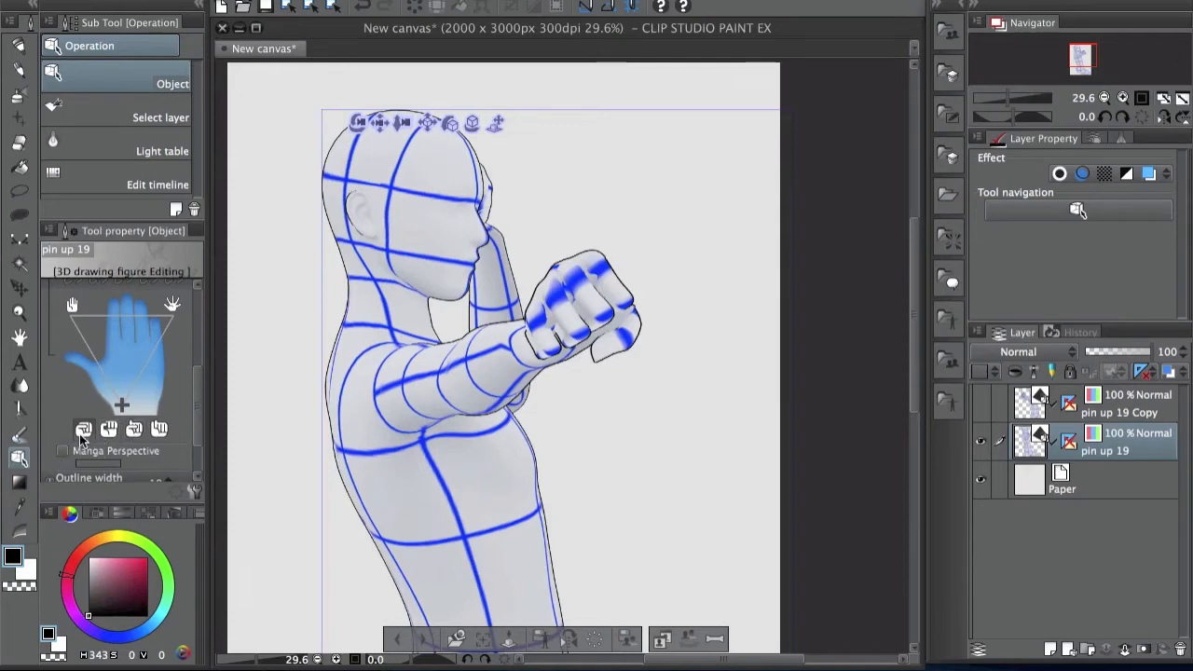
mouse_move(117, 380)
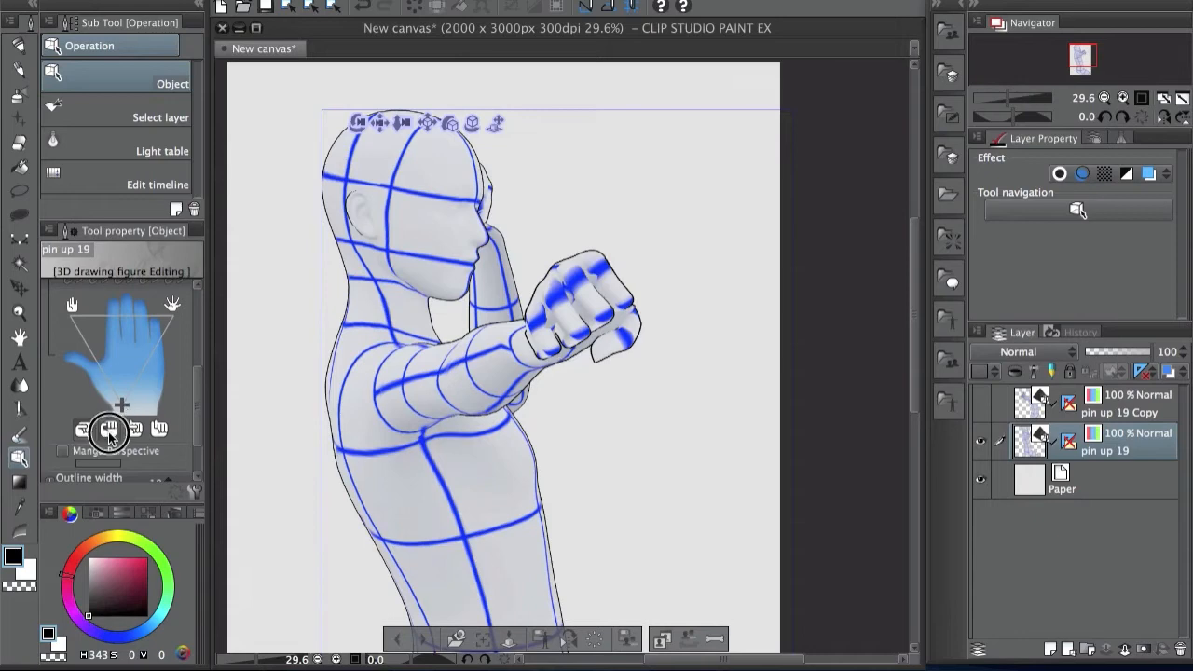
click(84, 429)
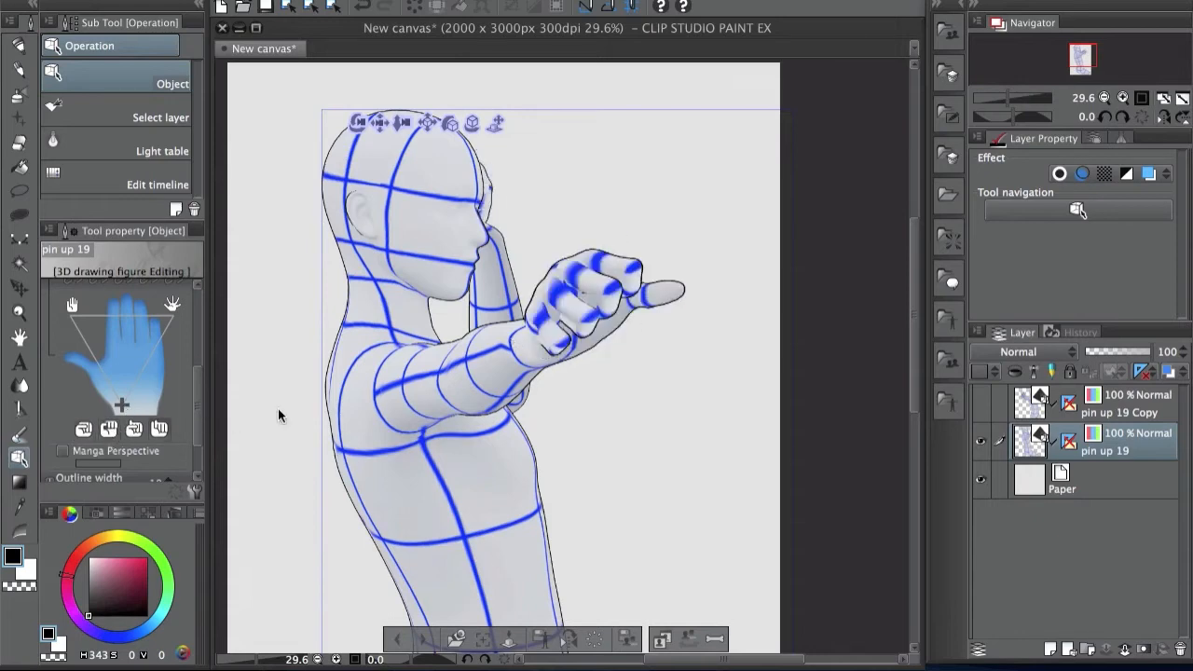
click(133, 429)
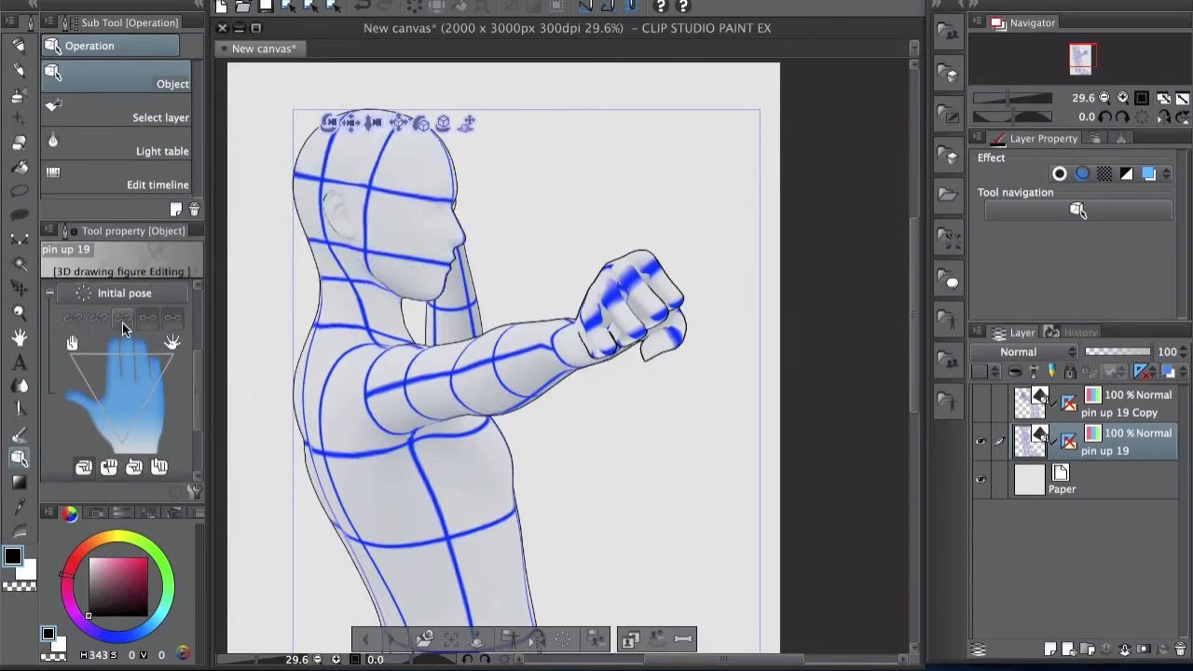
- Lock a finger, then drag the hand controller to reopen the other fingers wide
click(110, 319)
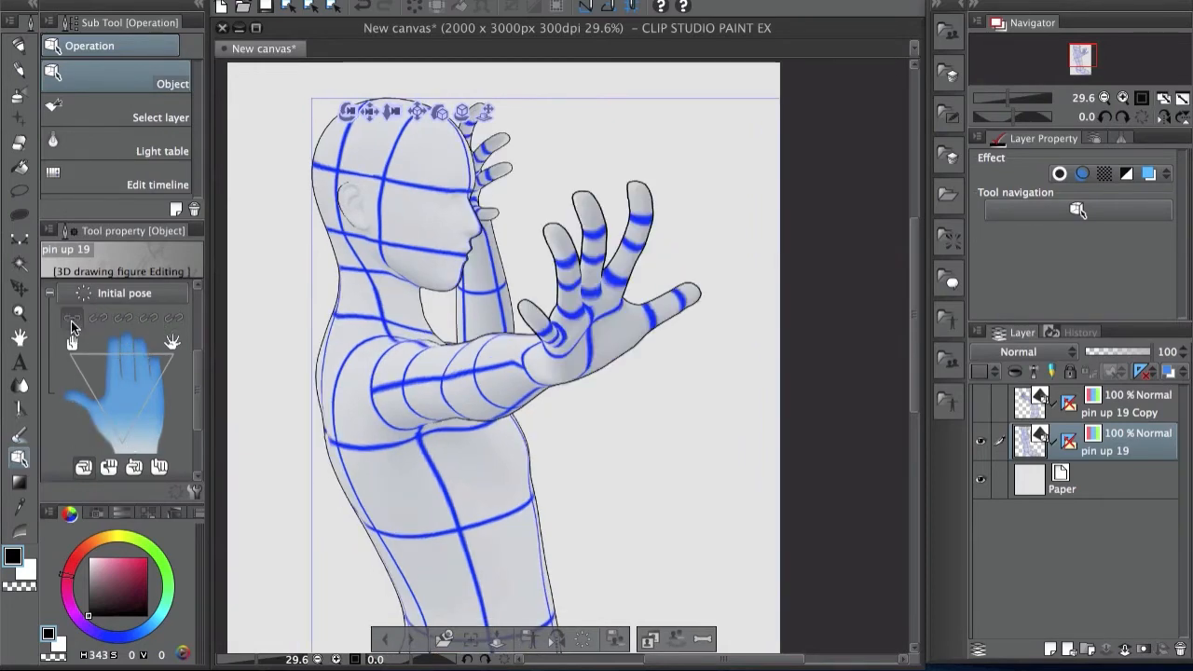
mouse_move(126, 359)
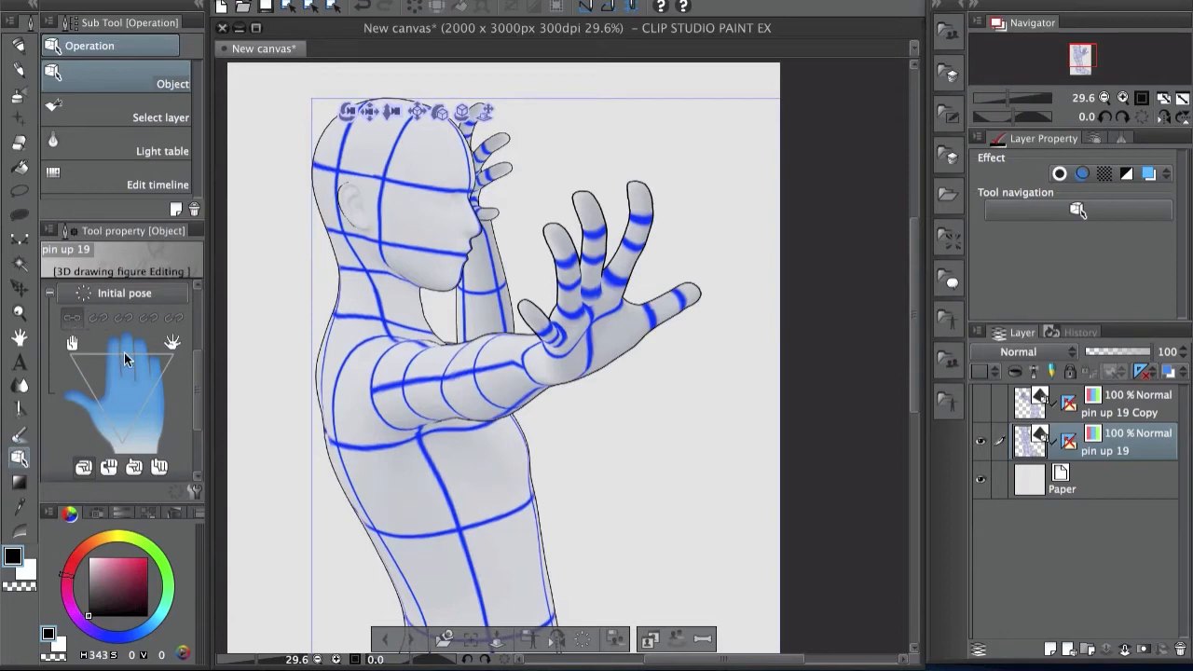
mouse_move(102, 345)
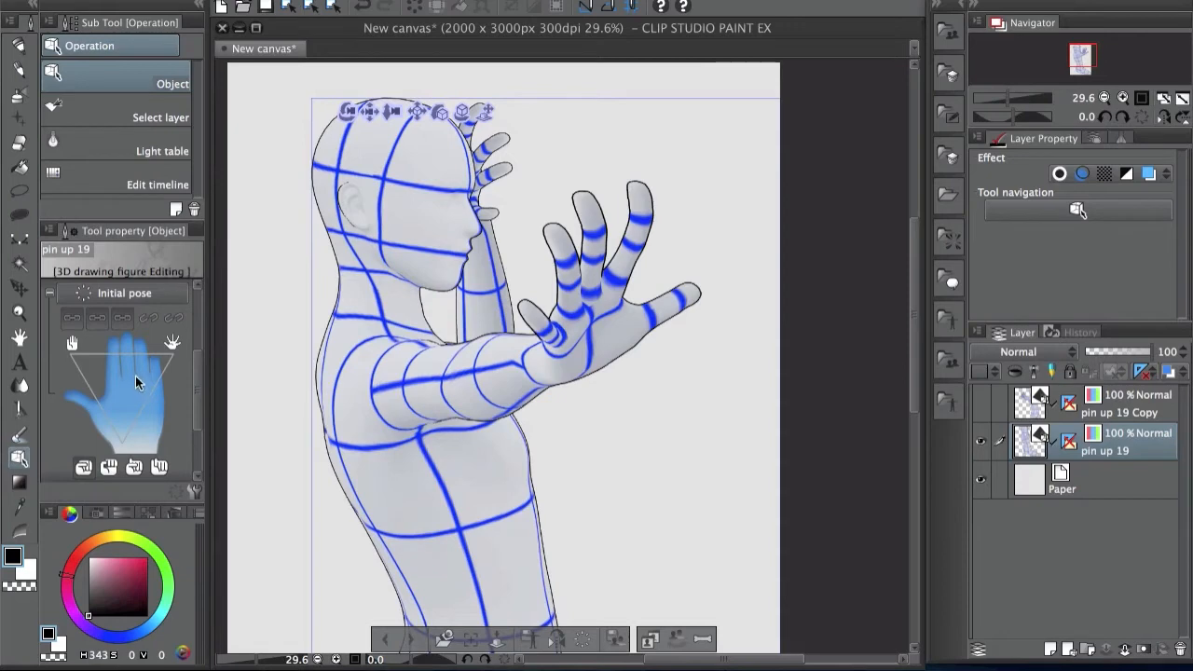
drag(135, 382, 130, 420)
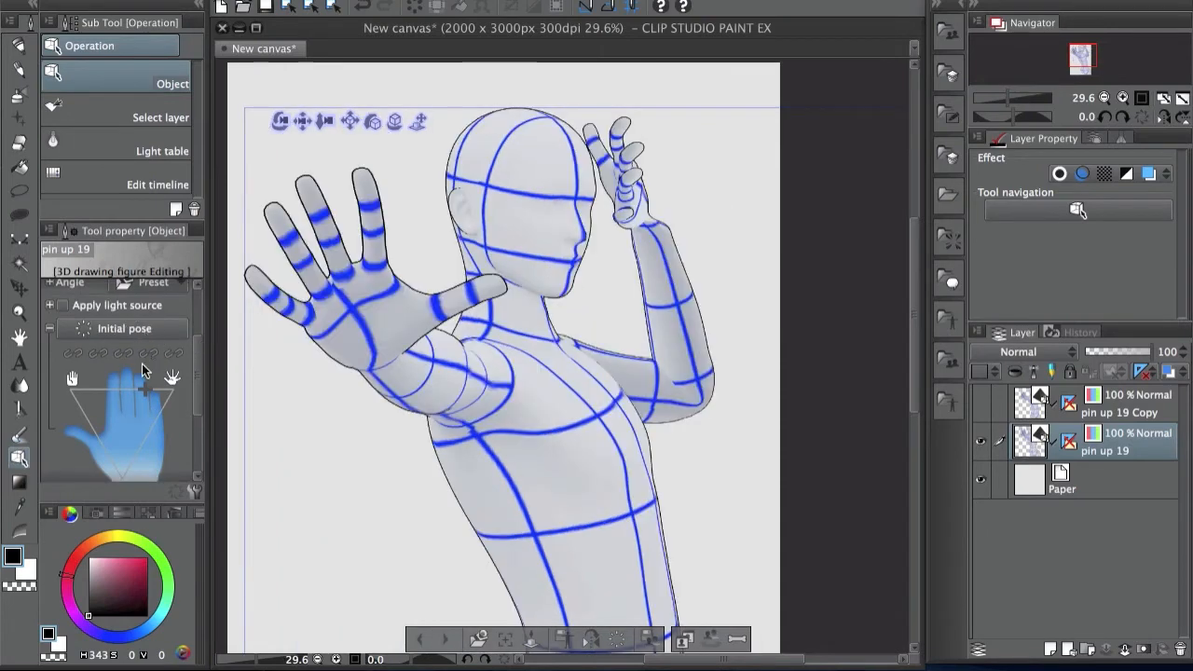
mouse_move(130, 420)
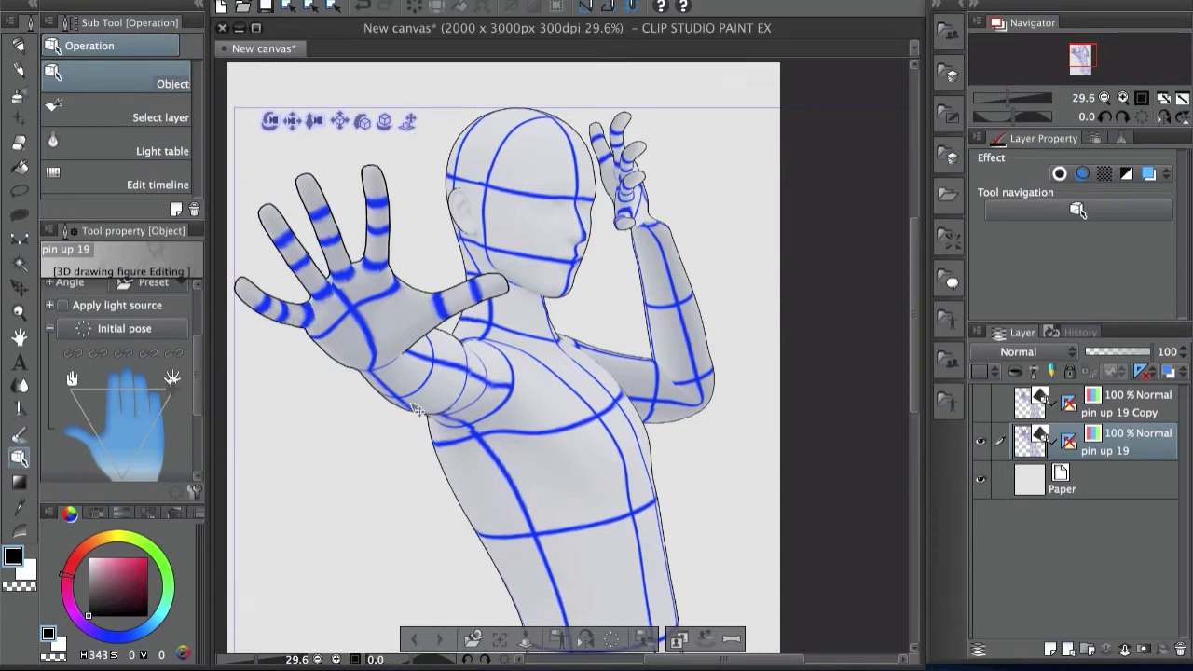
- Select the pin up 19 Copy figure for editing
click(373, 317)
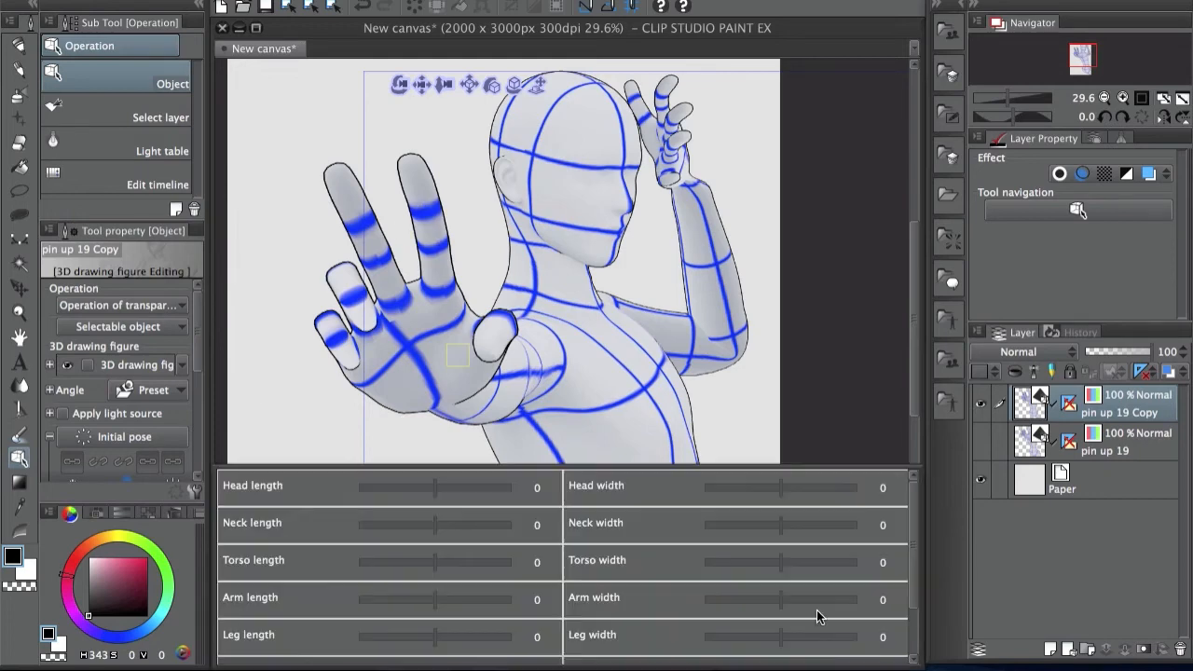
- Drag the copy's Hand length slider to 15
scroll(down, 3)
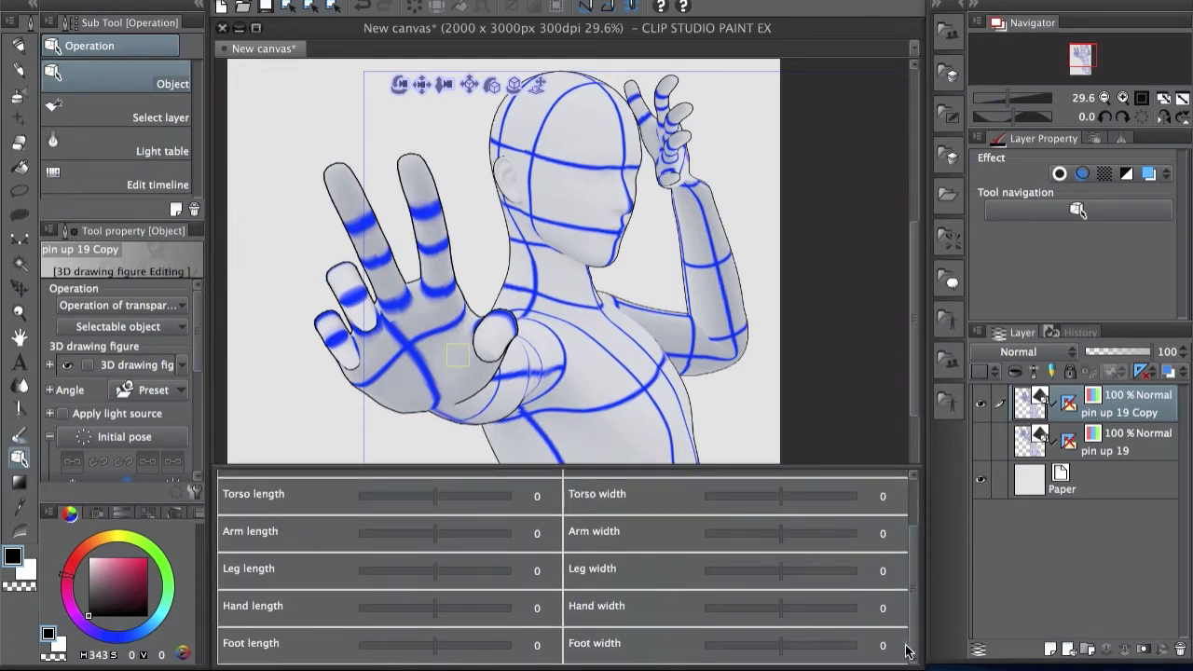
click(433, 606)
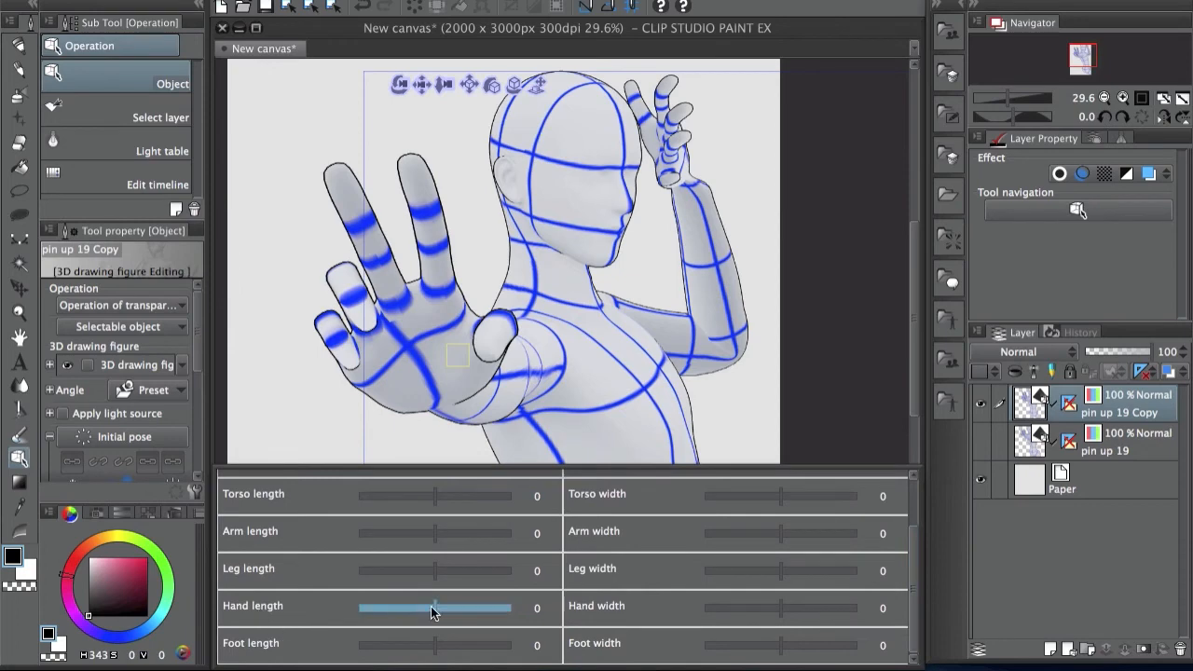
drag(433, 606, 457, 607)
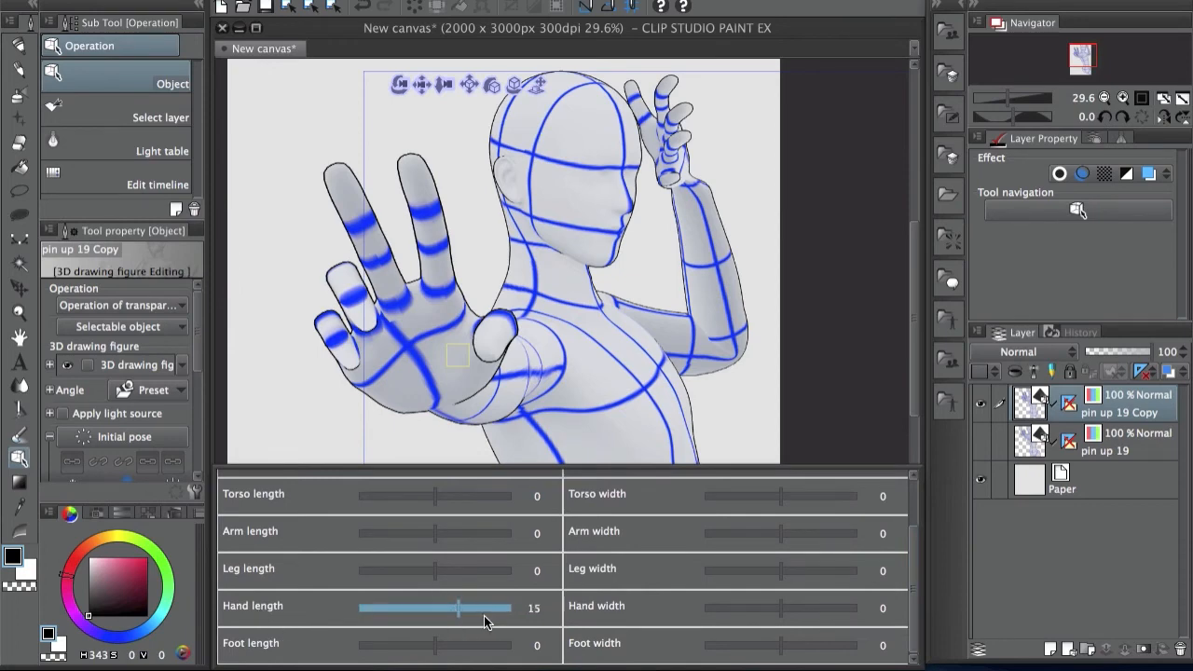
mouse_move(483, 605)
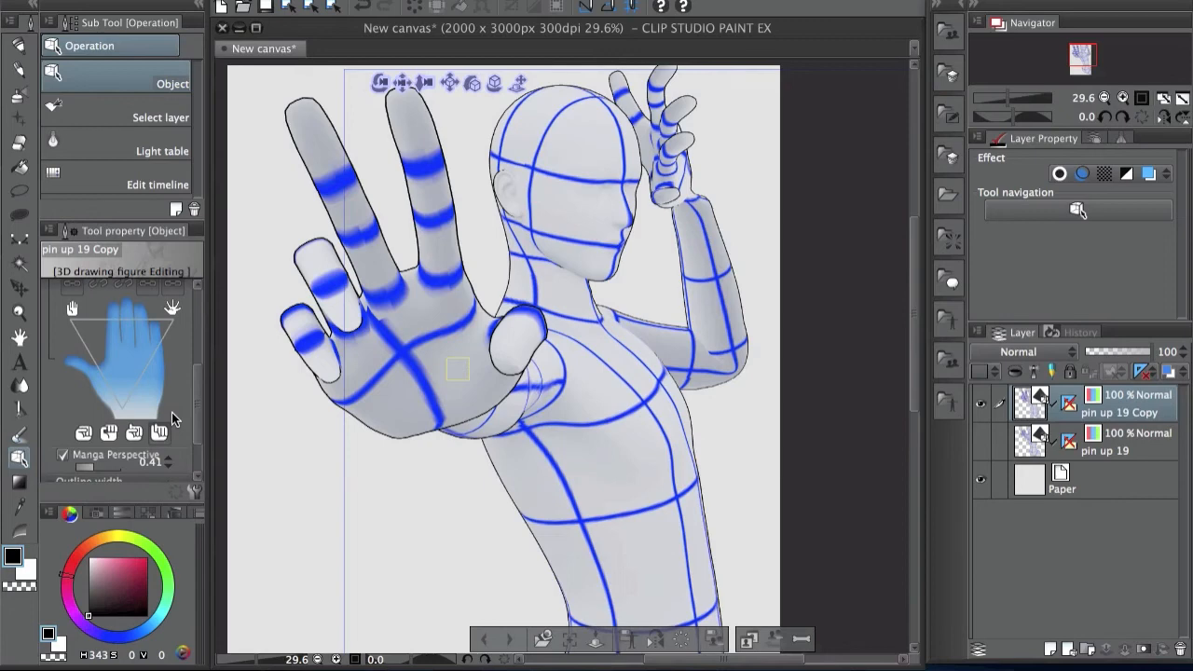
mouse_move(759, 254)
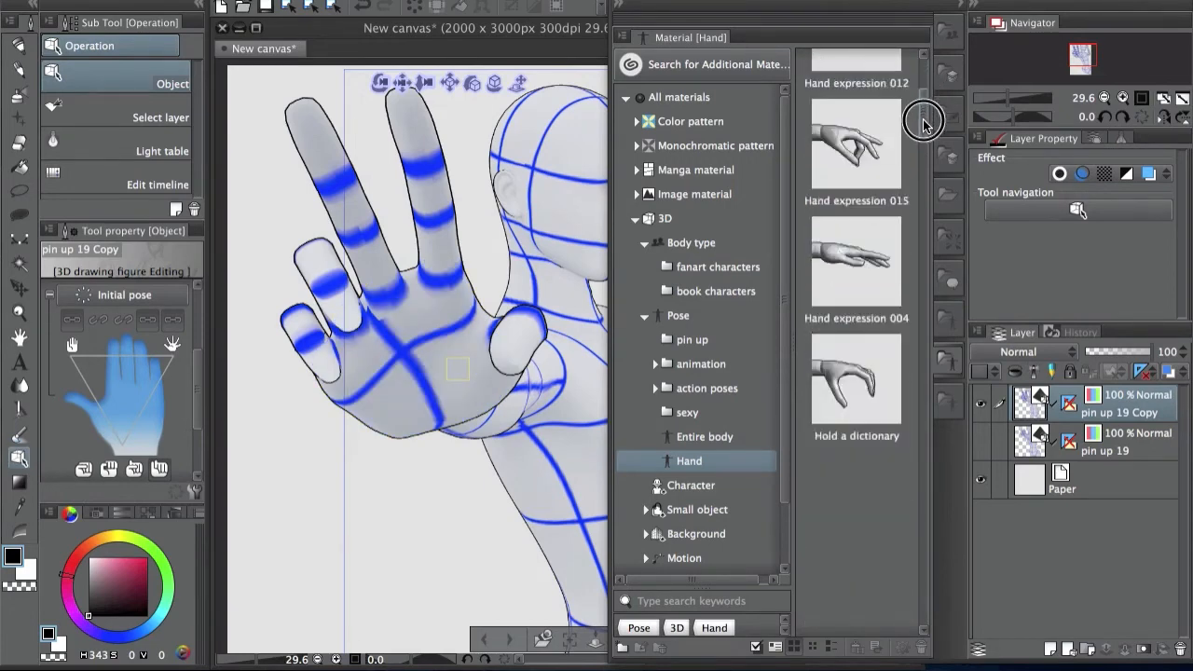
- Browse the Hand materials and double-click Peace sign for pin up 19's outstretched hand
scroll(down, 3)
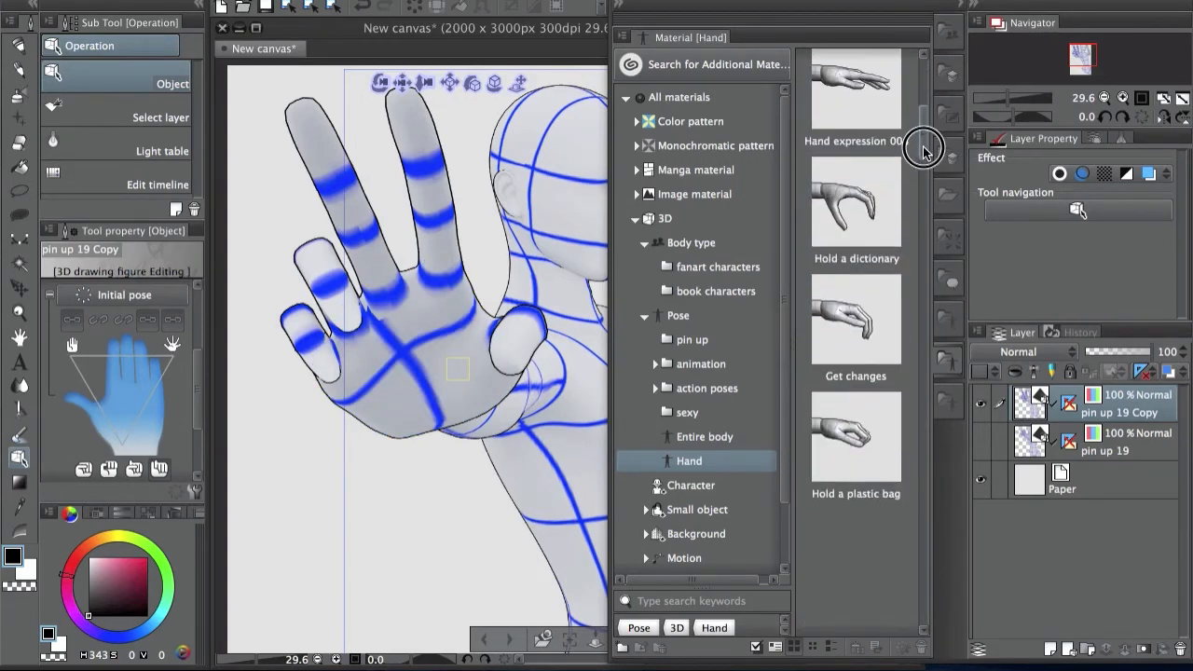
scroll(down, 3)
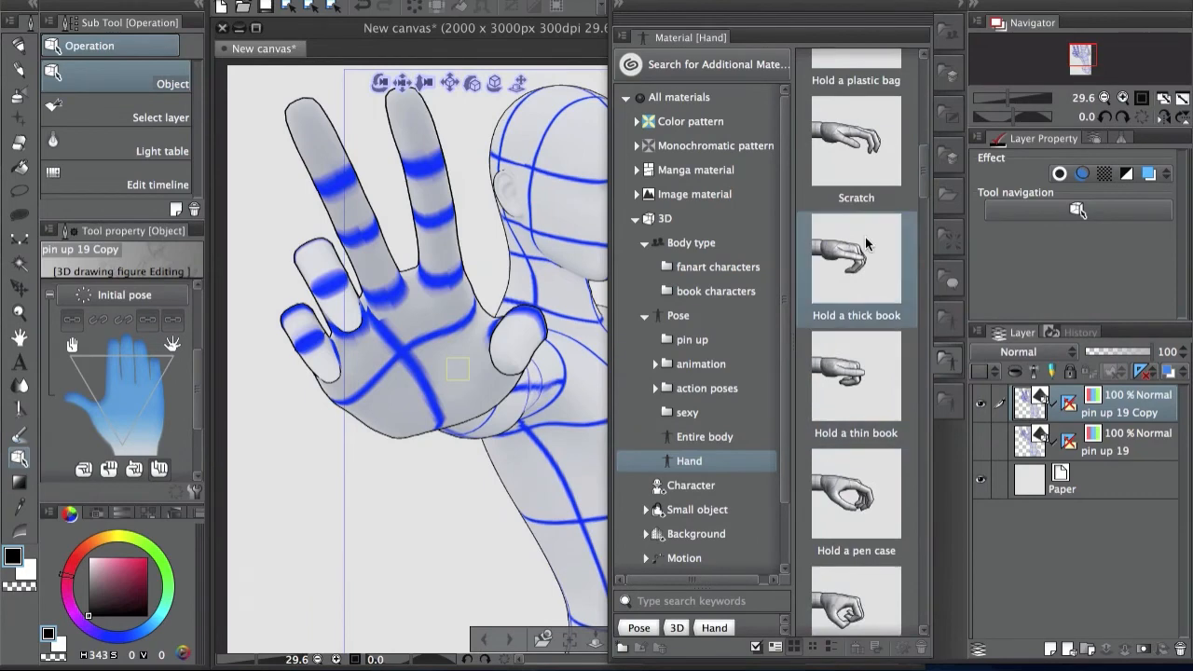
mouse_move(853, 271)
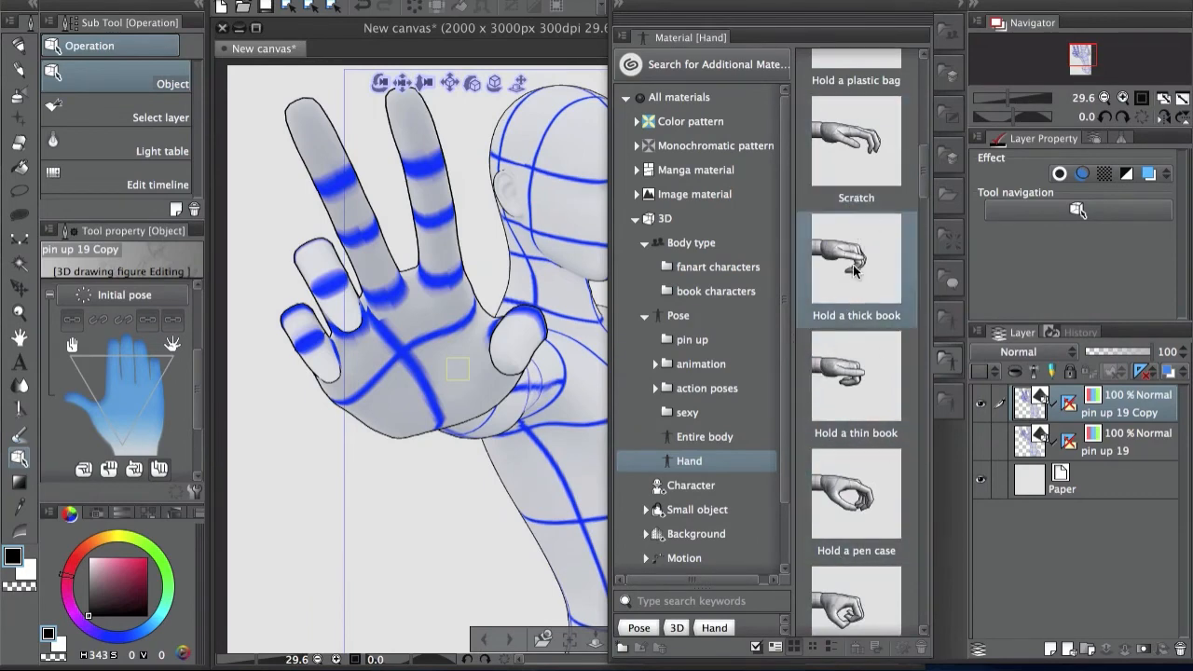
click(855, 260)
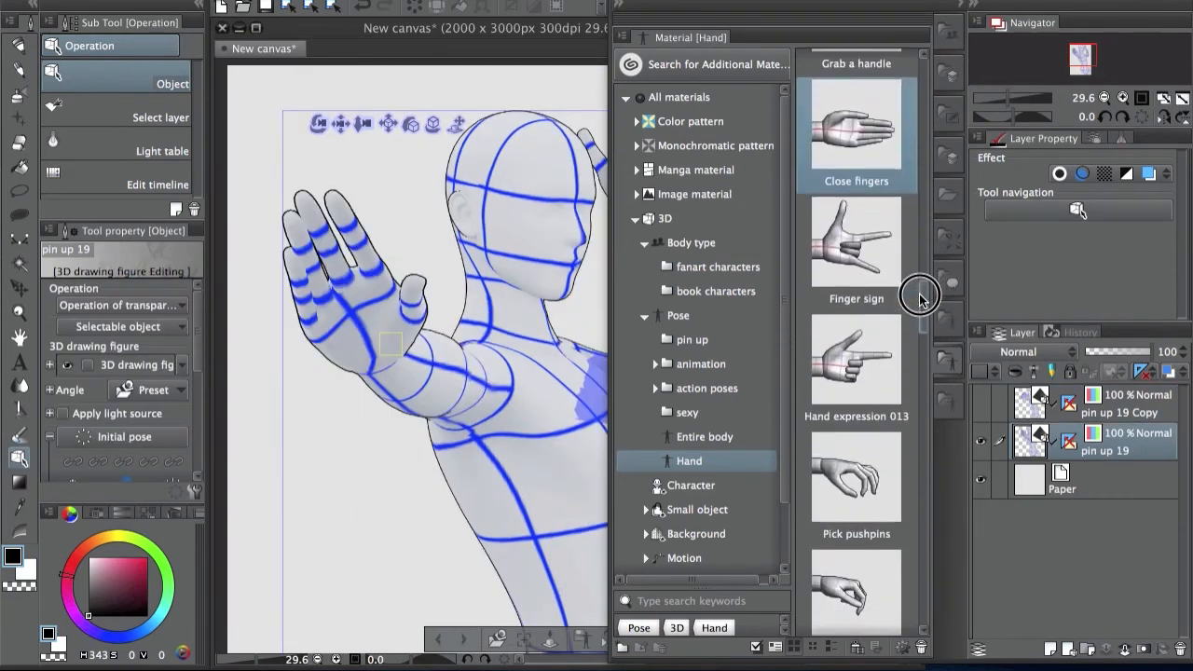
scroll(down, 3)
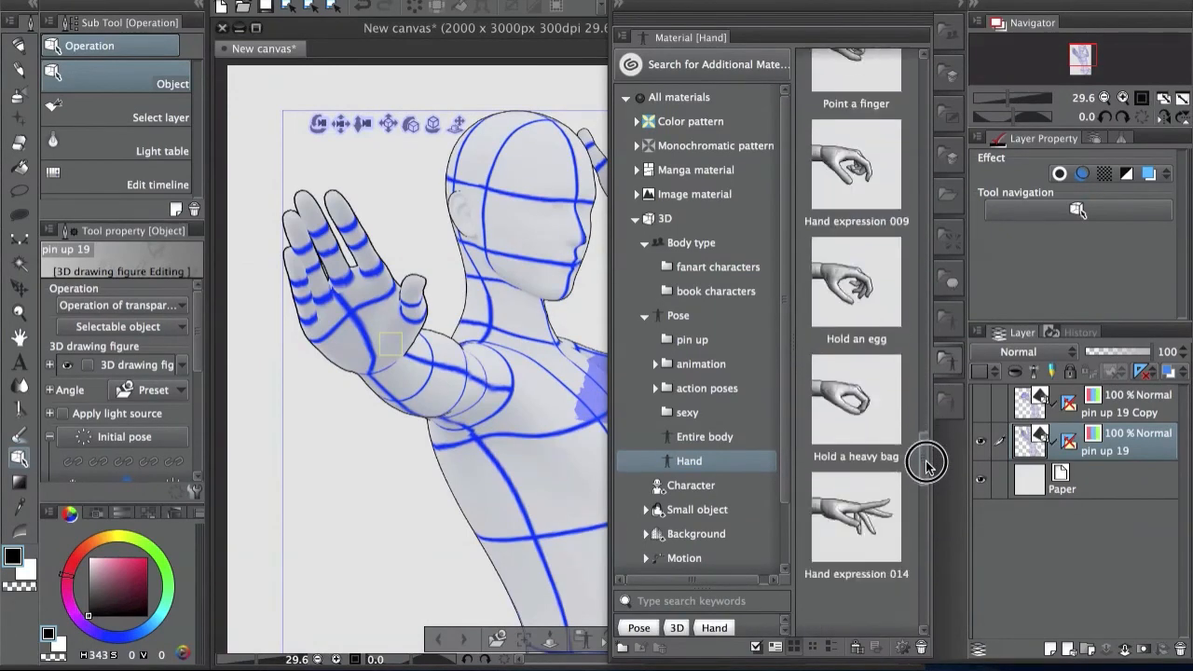
scroll(down, 3)
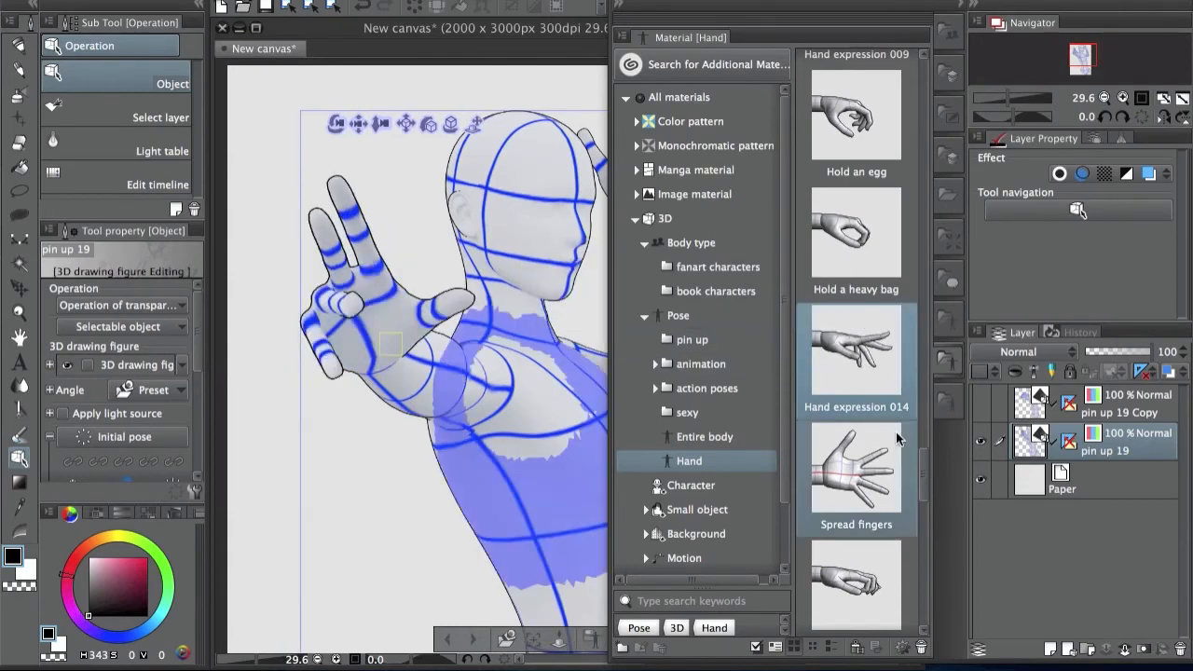
scroll(down, 3)
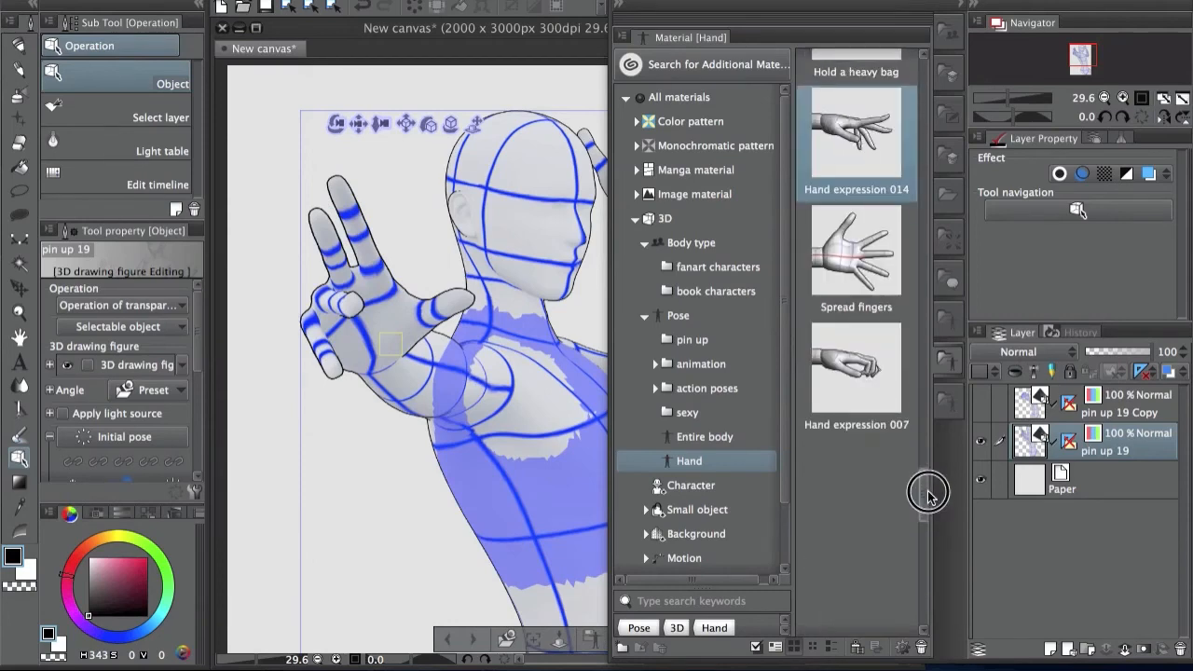
scroll(down, 3)
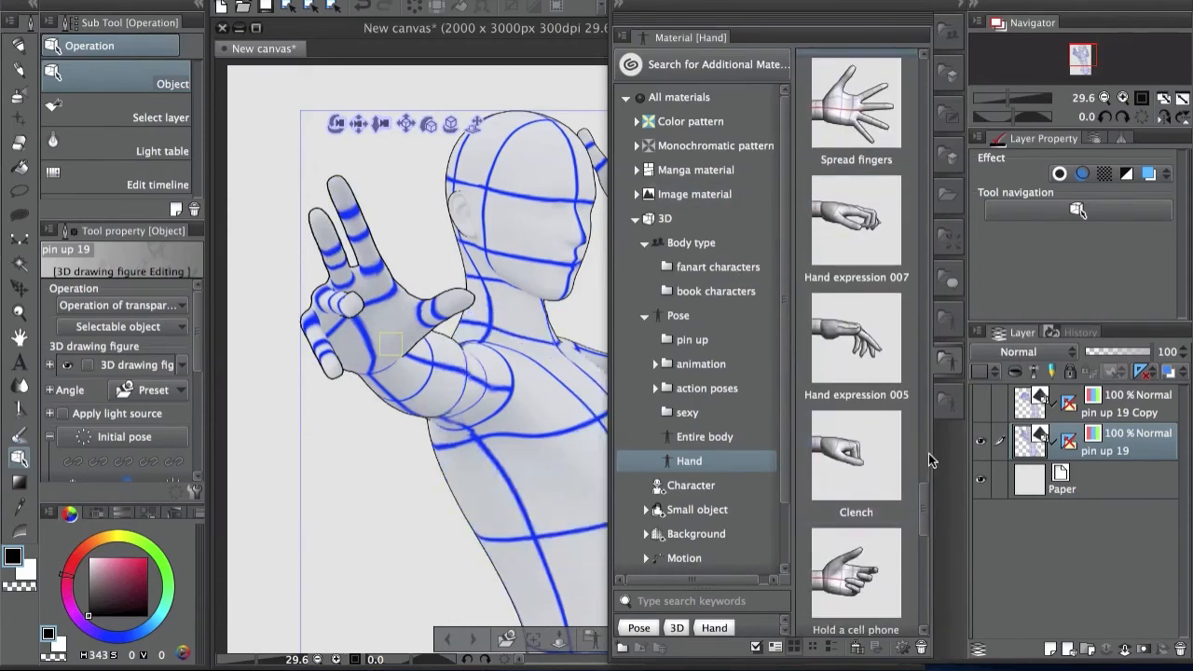
scroll(down, 3)
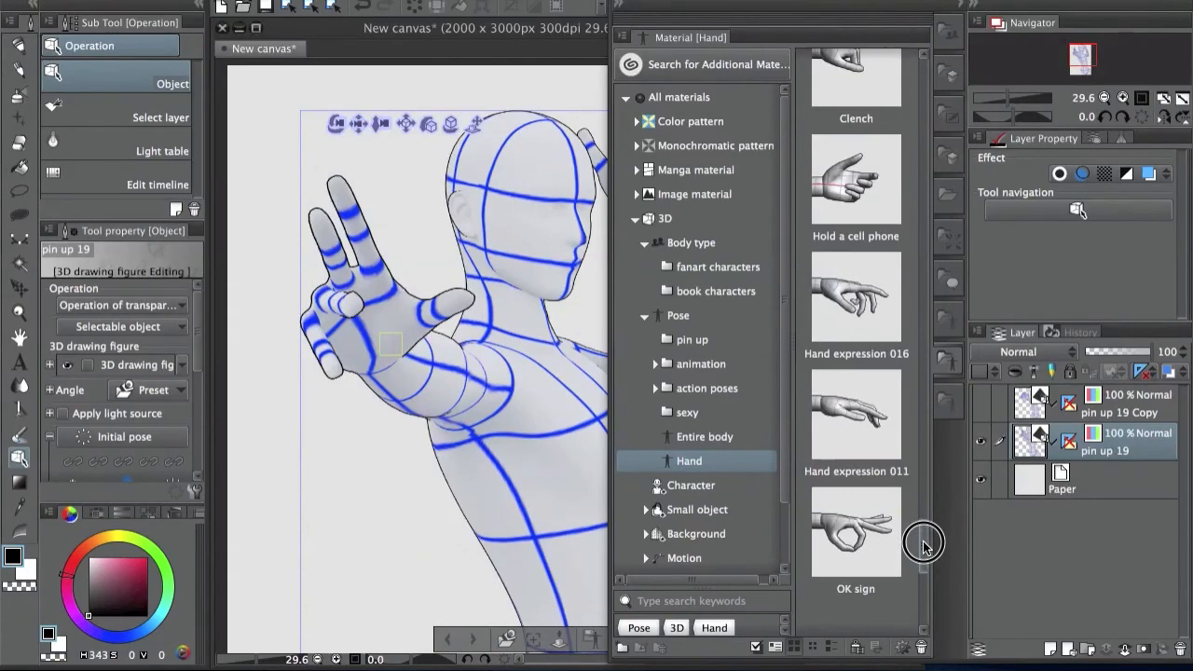
scroll(down, 3)
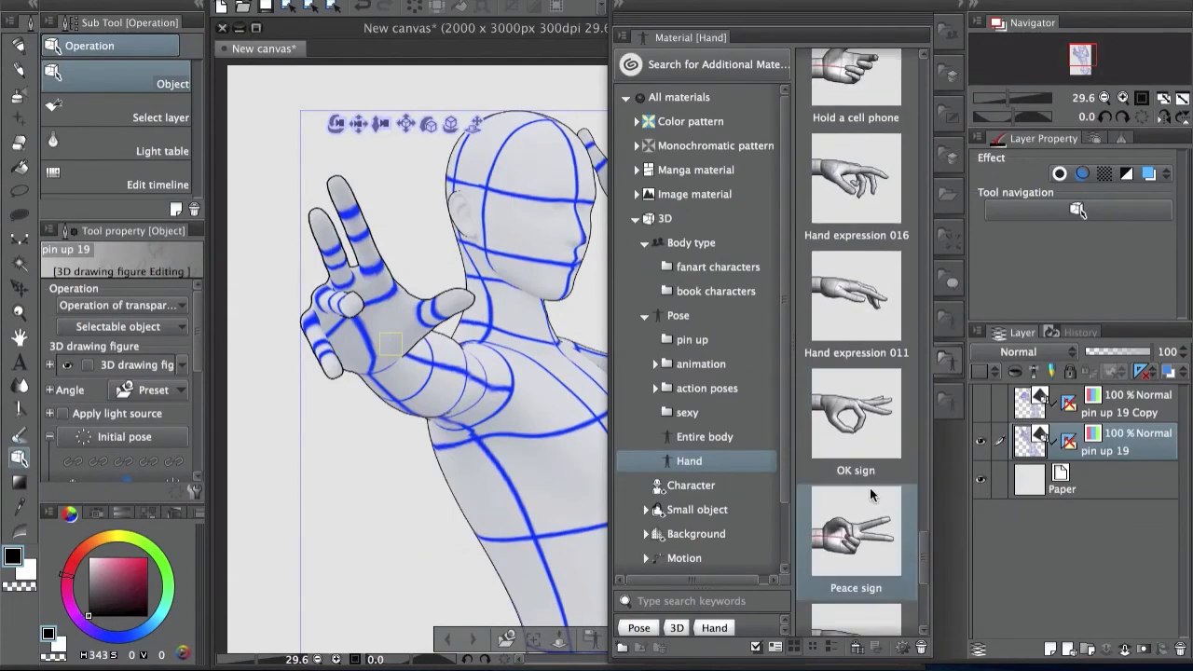
double_click(856, 532)
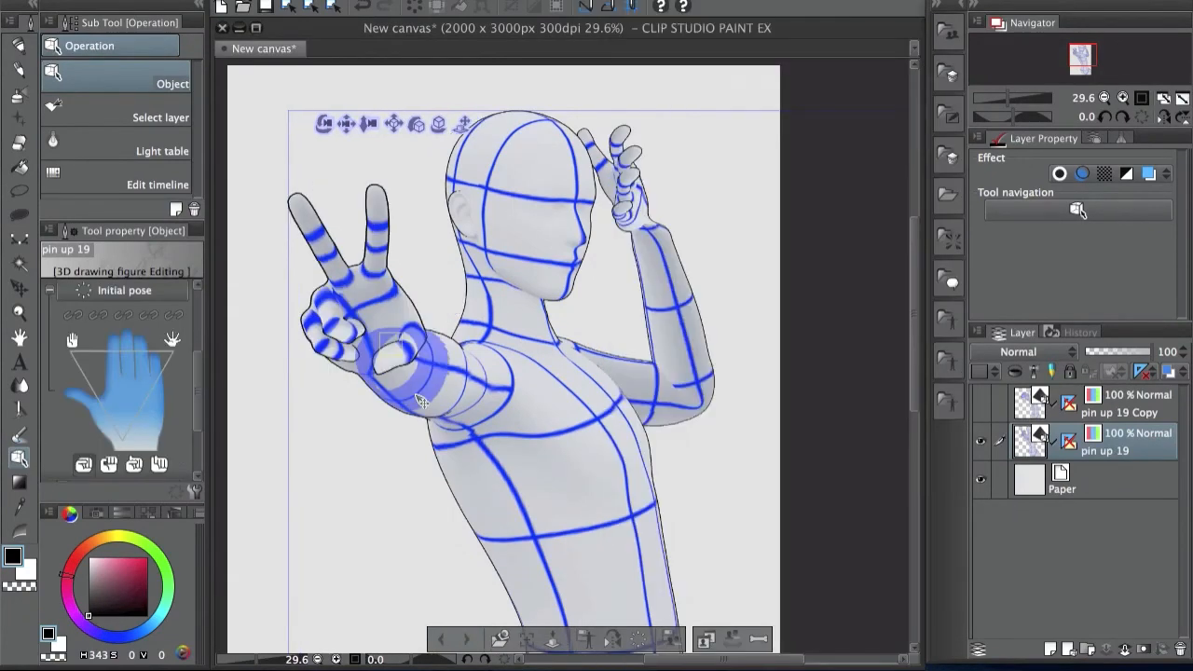